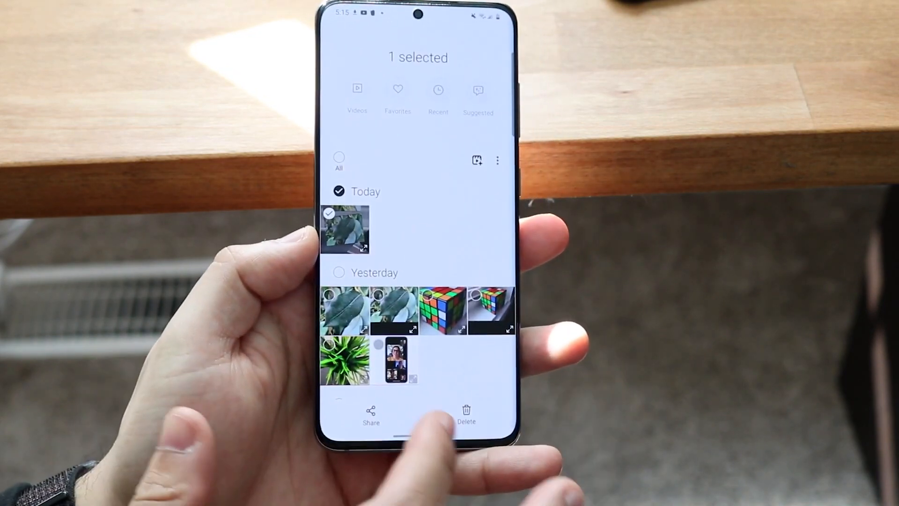
# Delete the two selected leaf photos and confirm moving them to the Trash
pyautogui.click(466, 413)
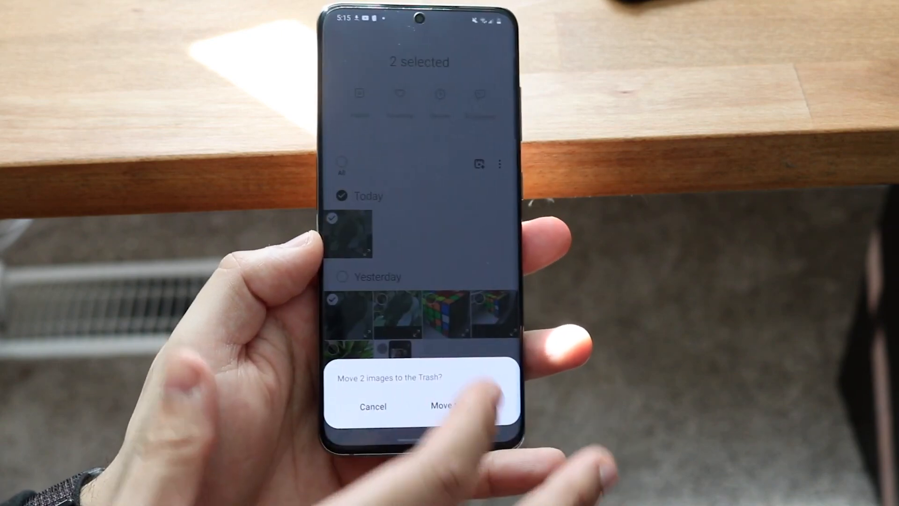
pyautogui.click(453, 406)
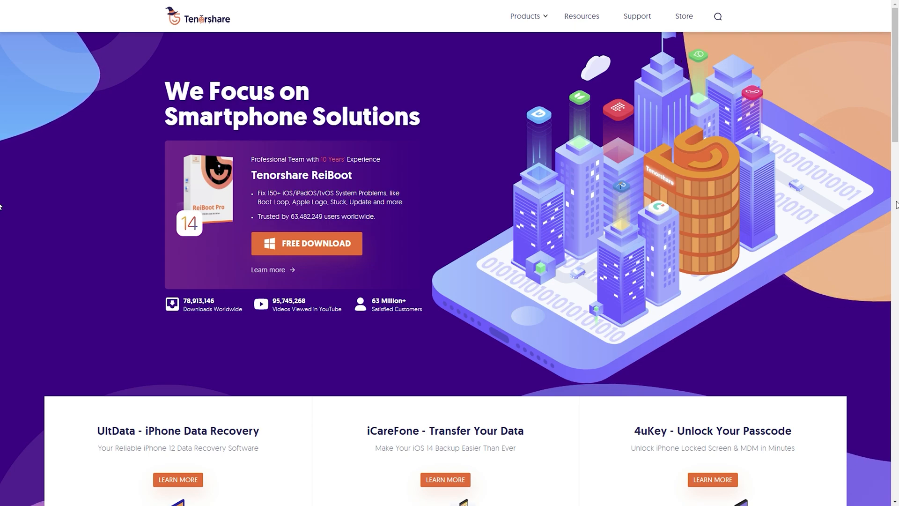
pyautogui.moveTo(3, 46)
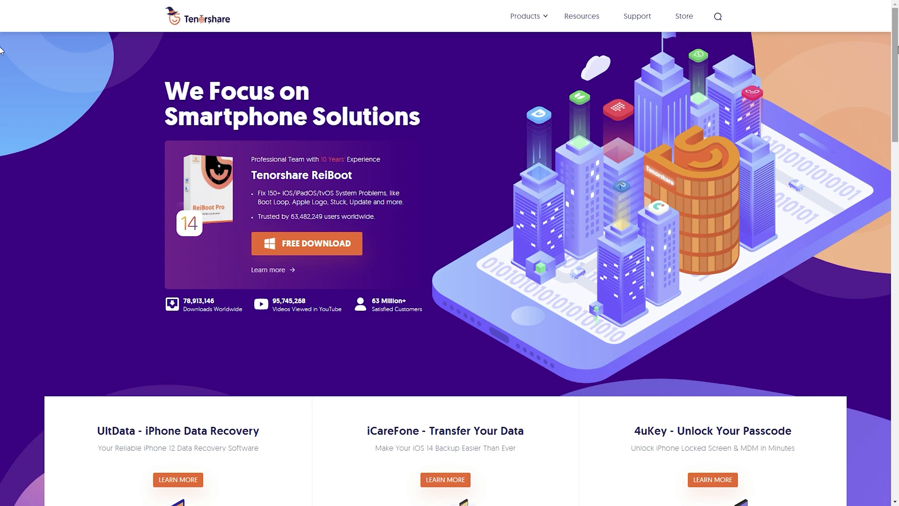
# Scroll down through the Tenorshare homepage product cards and back up to the top
pyautogui.scroll(-3)
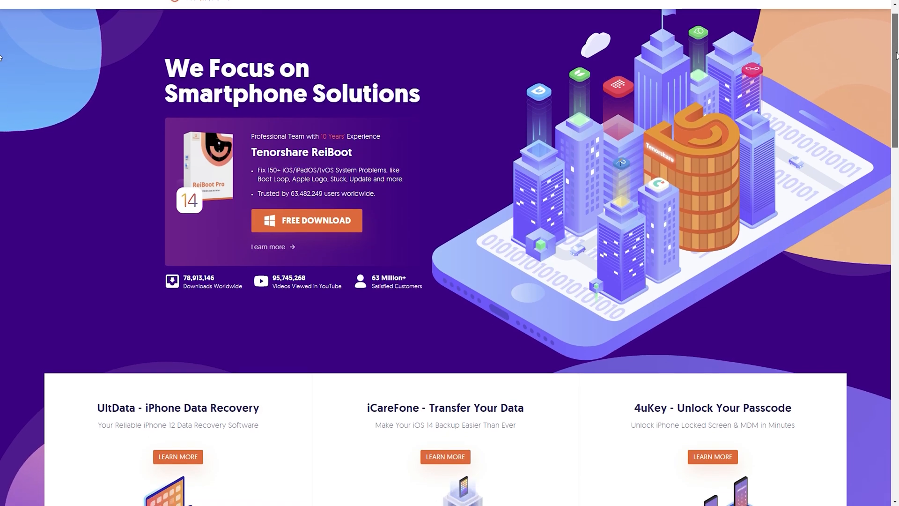
pyautogui.scroll(-3)
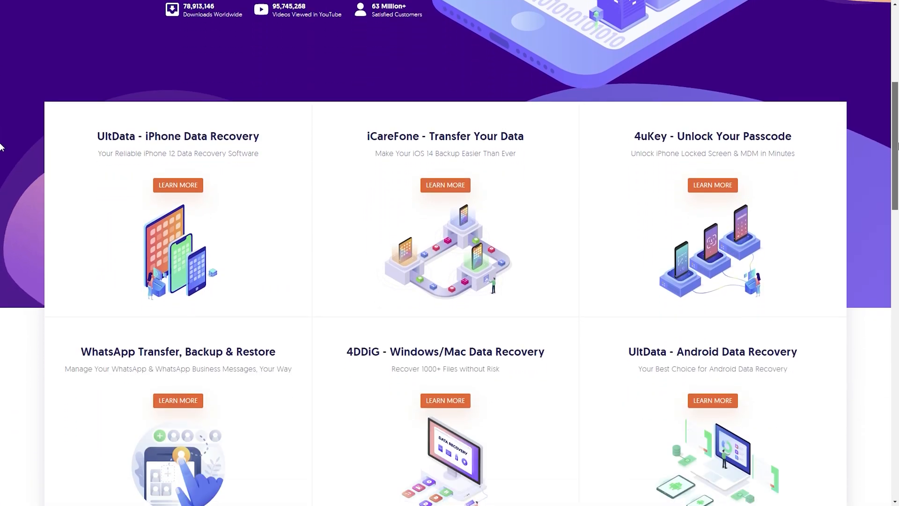
pyautogui.scroll(3)
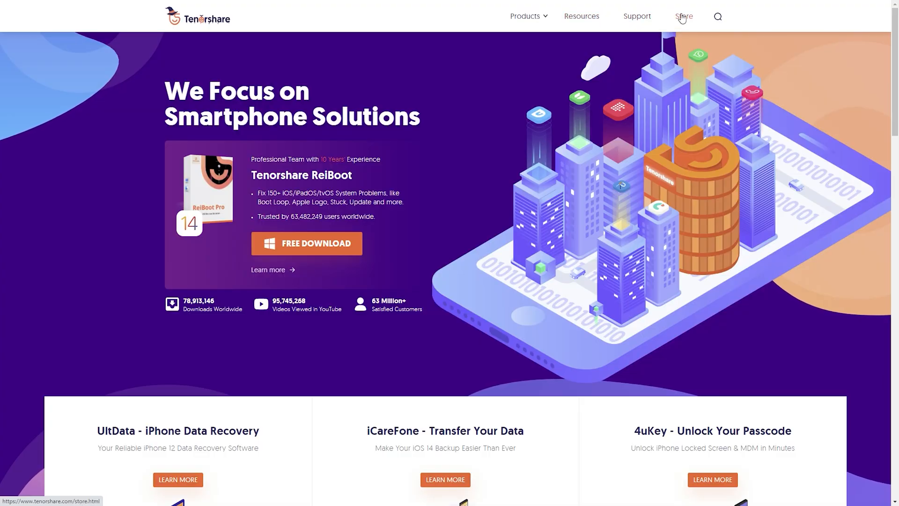
# Go to the UltData - Android Data Recovery page from the Products menu
pyautogui.click(524, 16)
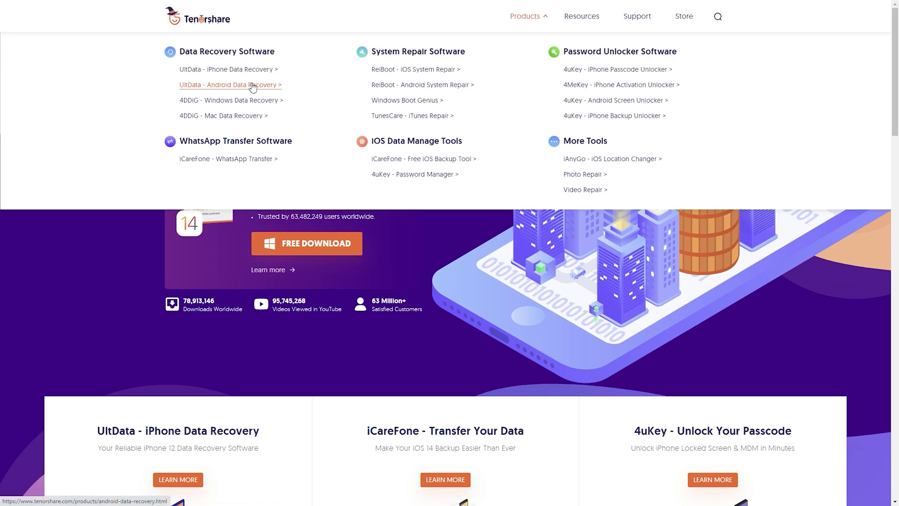
pyautogui.click(230, 85)
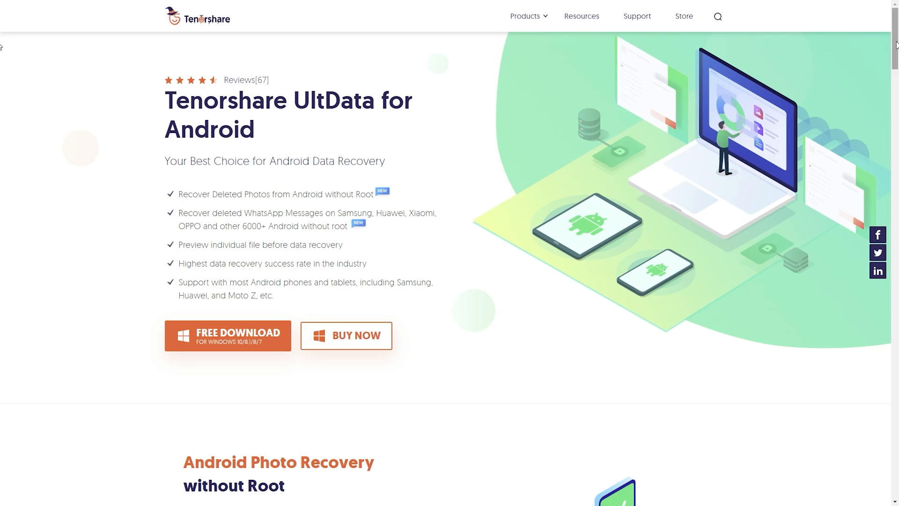
# Scroll down the UltData for Android page through its recovery features
pyautogui.scroll(-3)
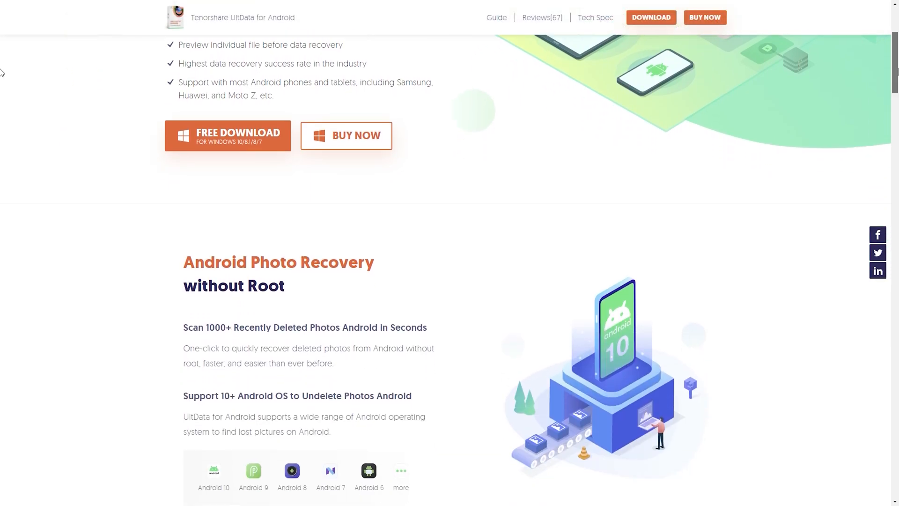
pyautogui.scroll(-3)
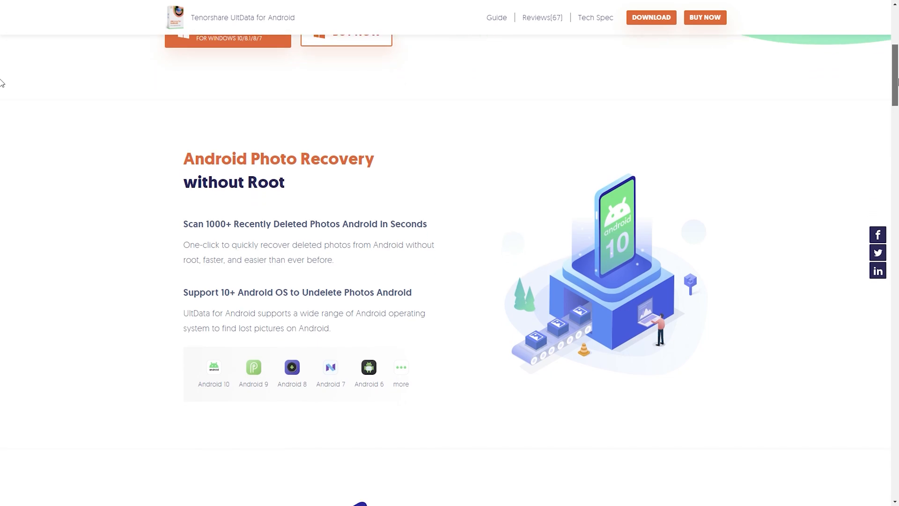
pyautogui.scroll(-3)
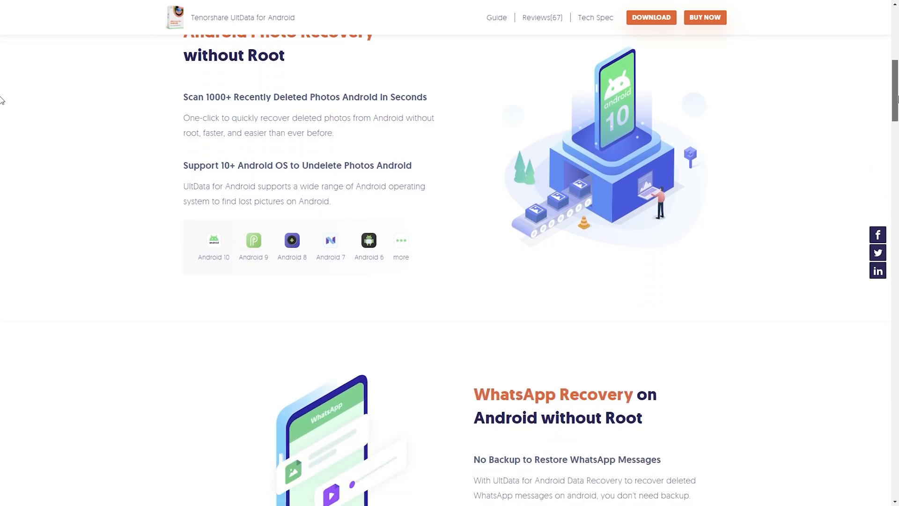
pyautogui.scroll(-3)
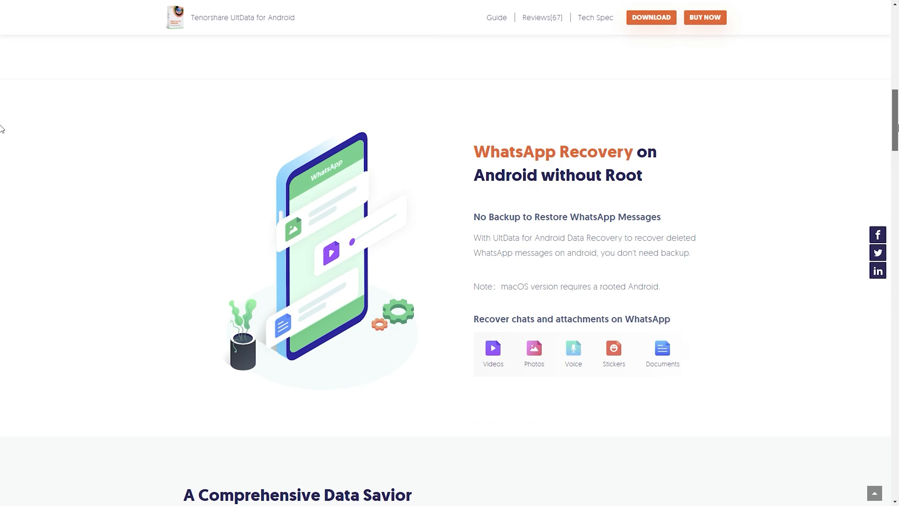
pyautogui.scroll(-3)
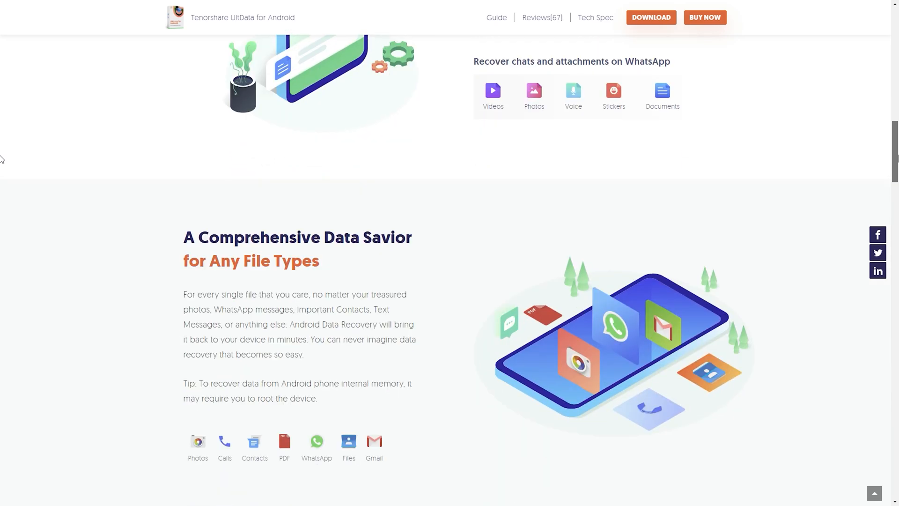
pyautogui.scroll(-3)
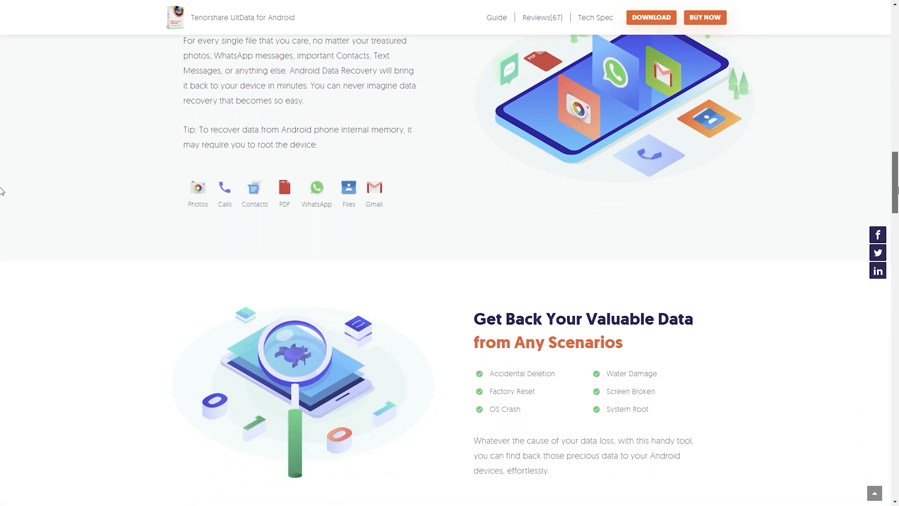
pyautogui.scroll(-3)
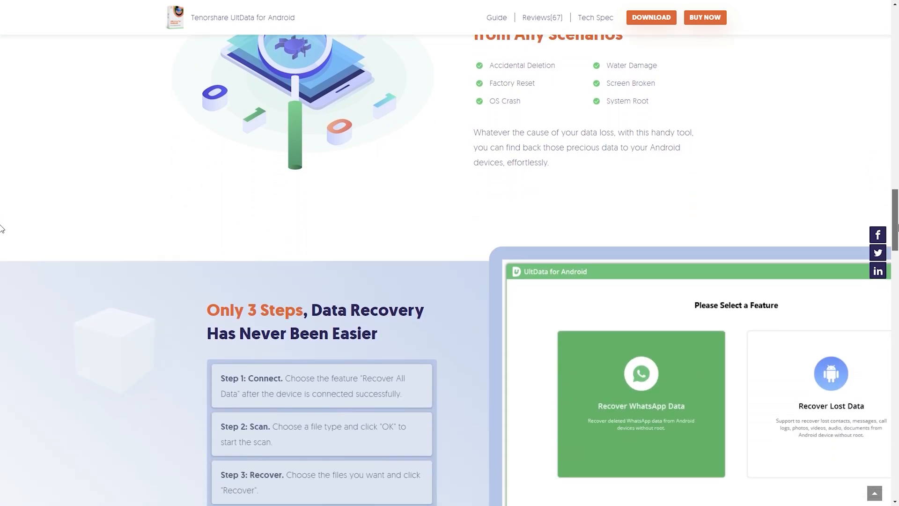
pyautogui.scroll(-3)
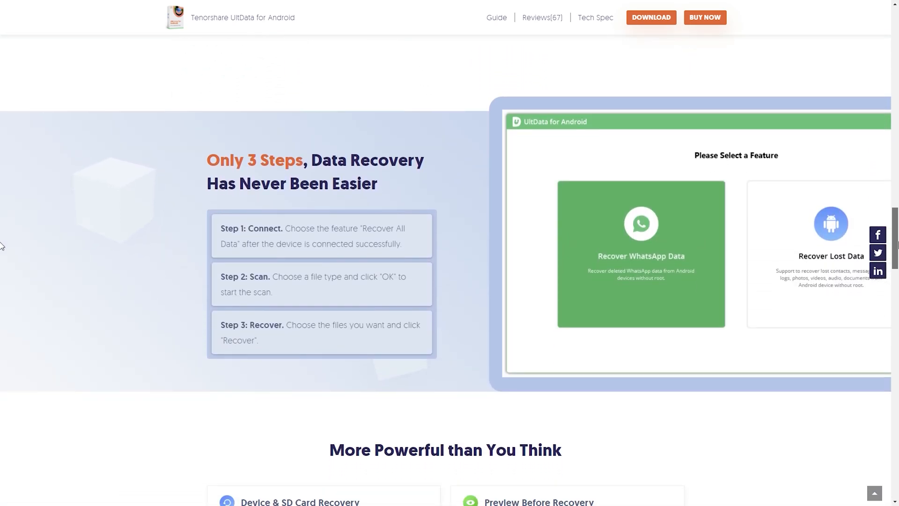
pyautogui.scroll(-3)
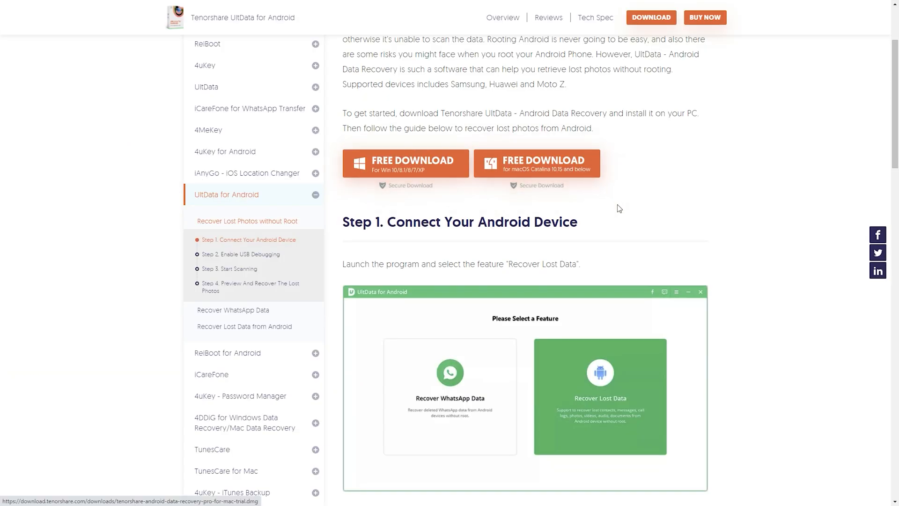
# Scroll through the photo recovery guide down to 'Android Photo Recovery without Root'
pyautogui.scroll(-3)
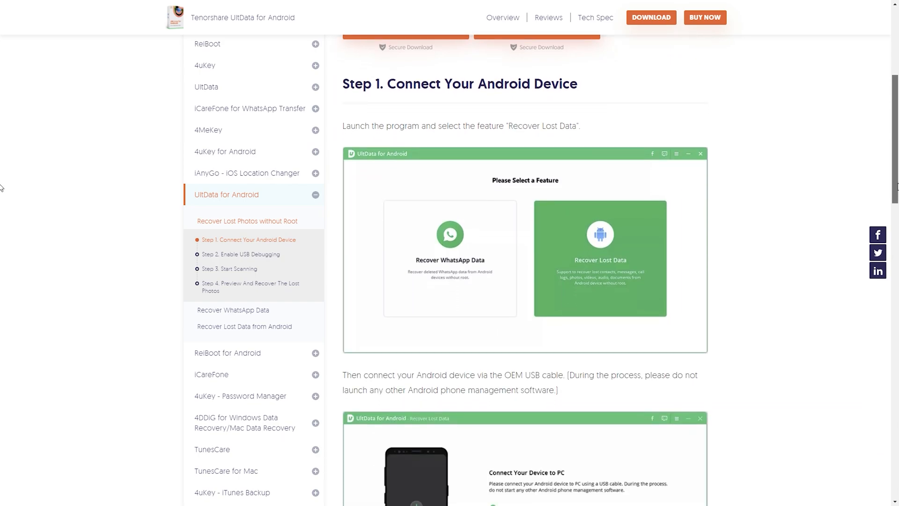
pyautogui.scroll(-3)
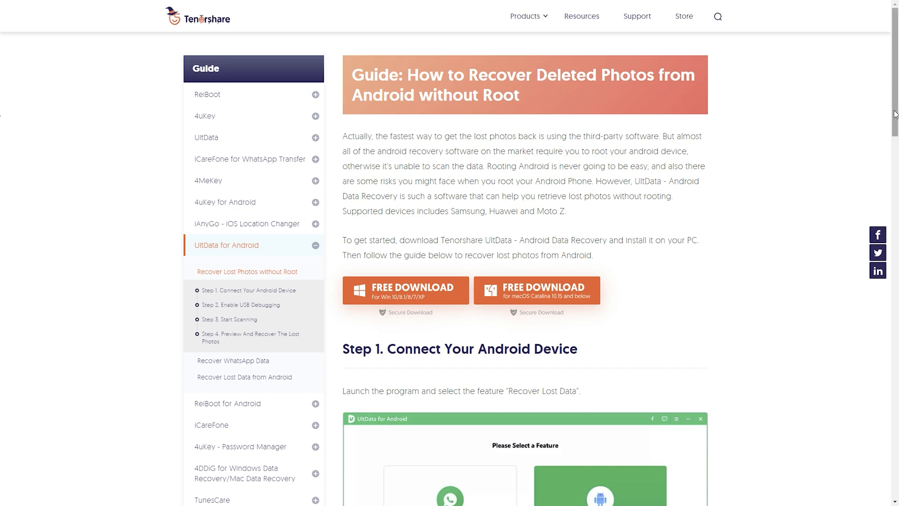
pyautogui.scroll(-3)
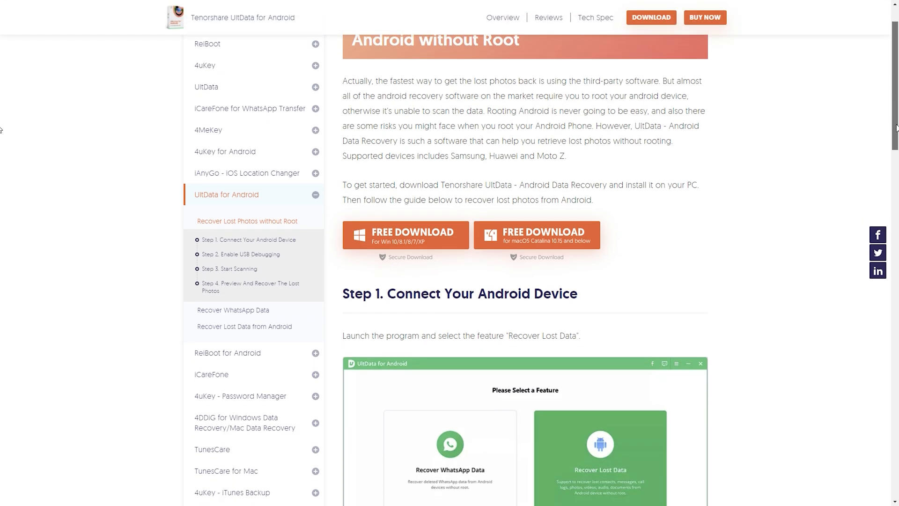
pyautogui.scroll(-3)
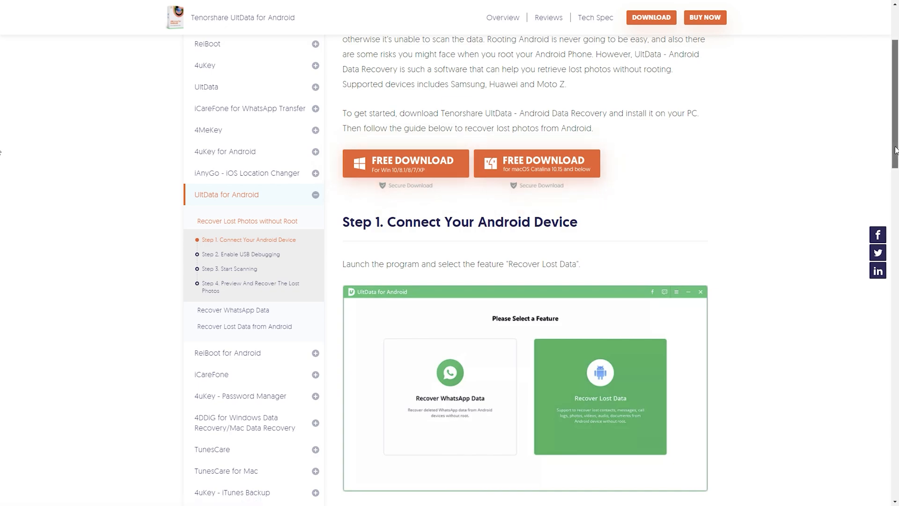
pyautogui.scroll(-3)
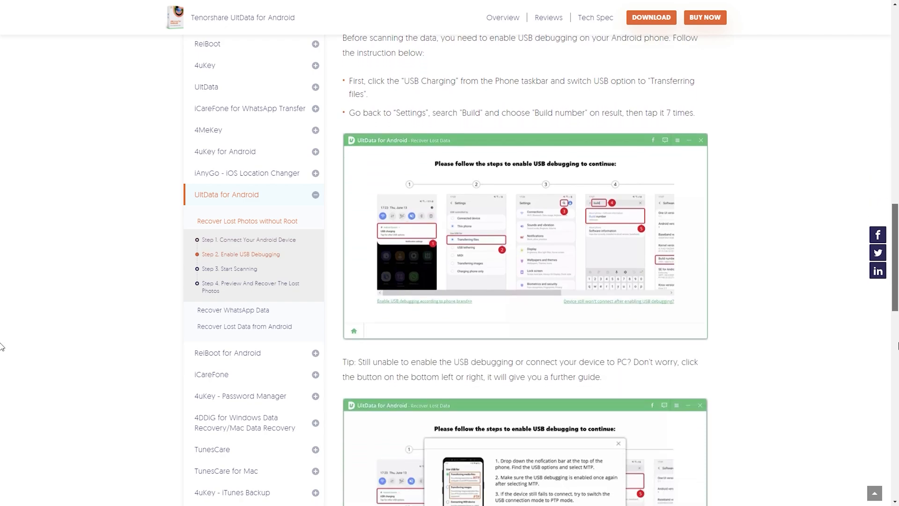
pyautogui.scroll(-3)
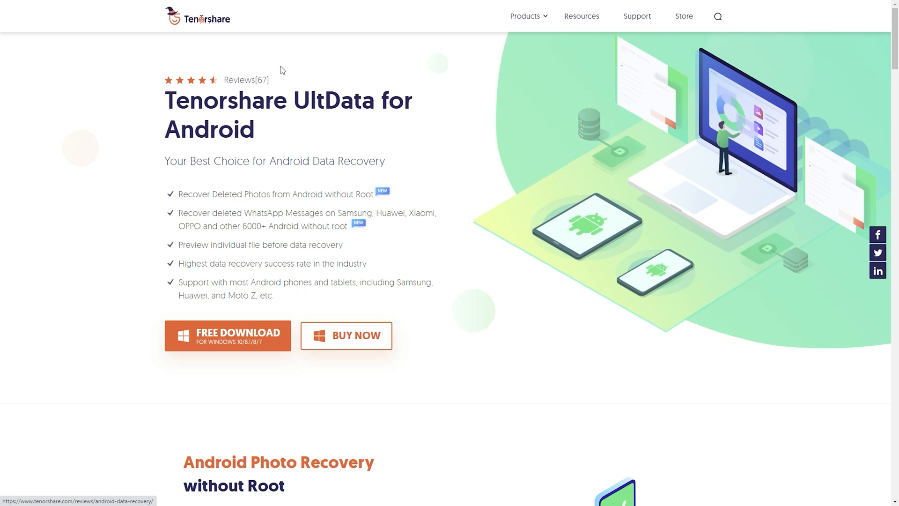
pyautogui.moveTo(302, 174)
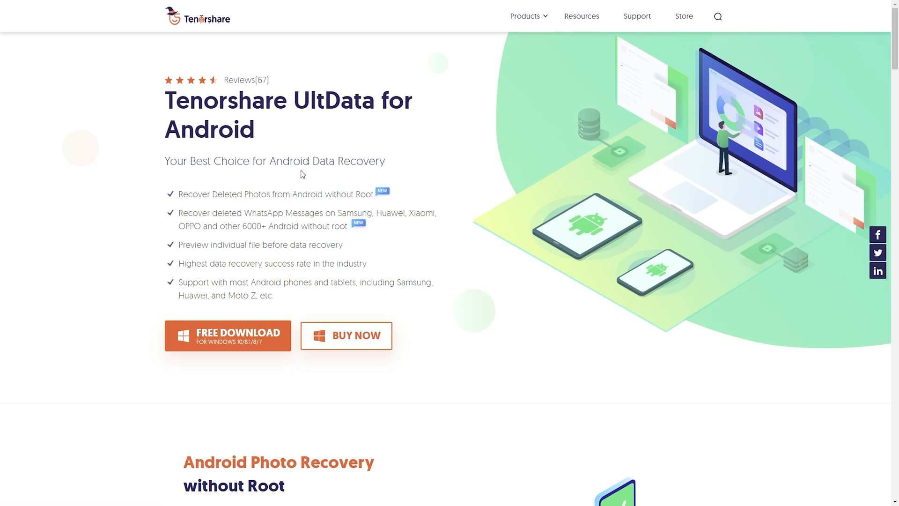
pyautogui.moveTo(316, 155)
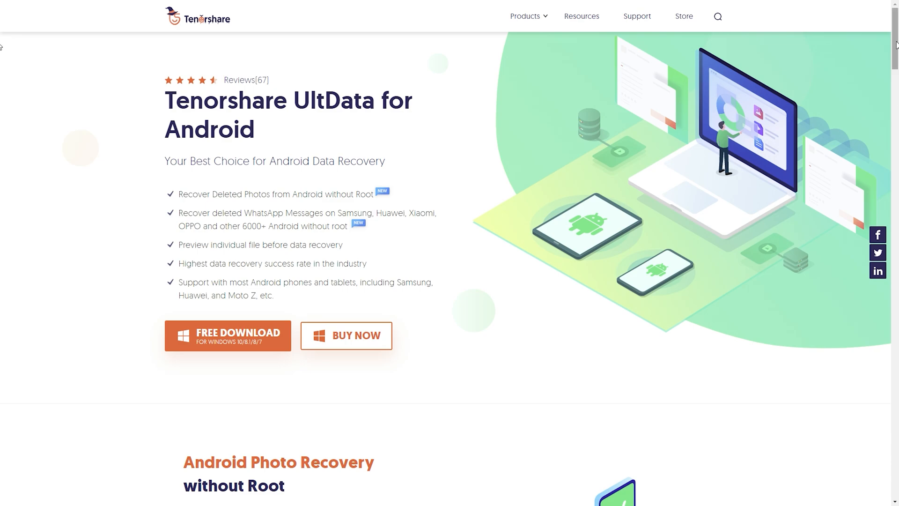
pyautogui.scroll(-3)
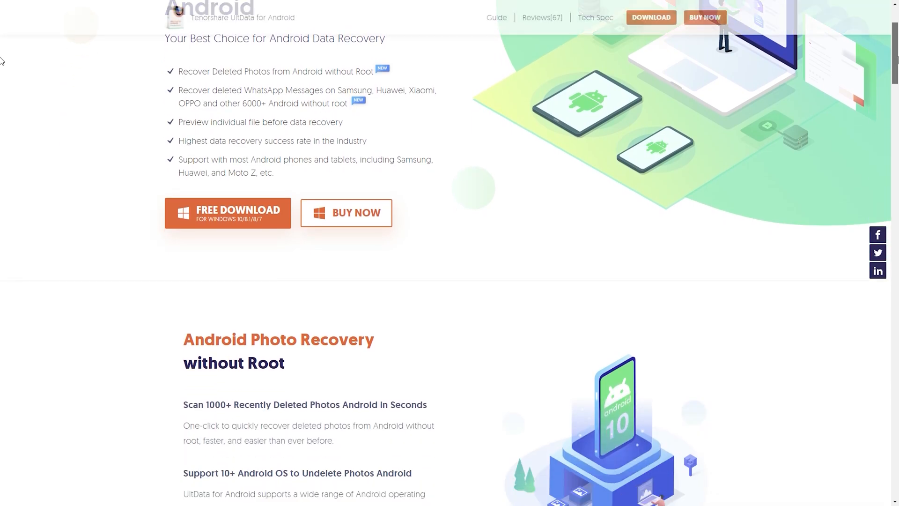
pyautogui.scroll(-3)
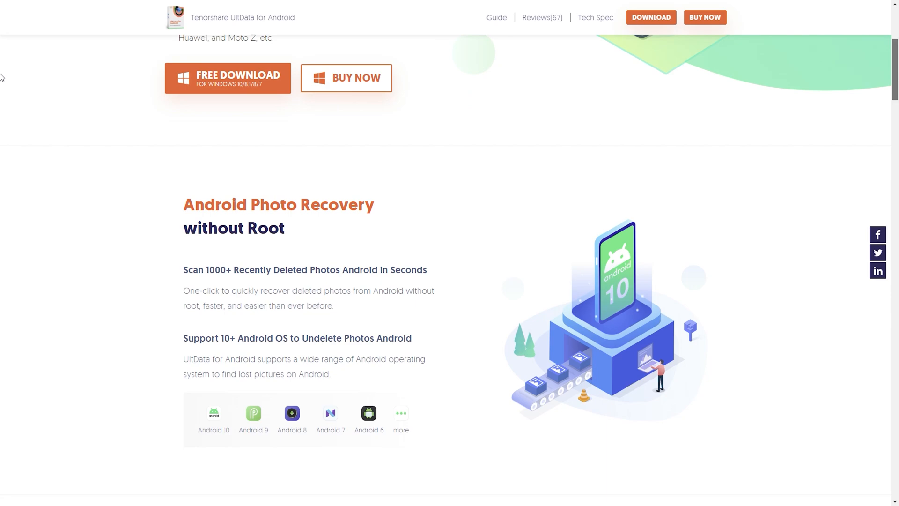
pyautogui.scroll(-3)
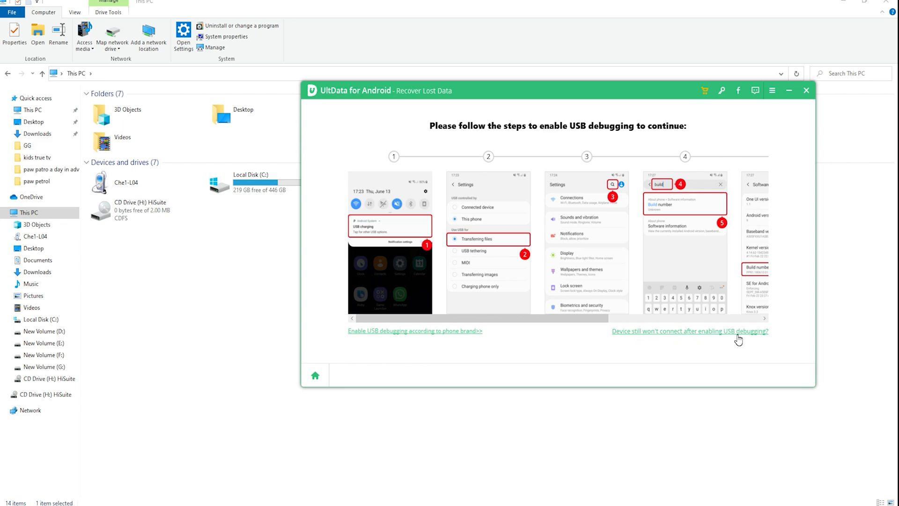
pyautogui.moveTo(580, 308)
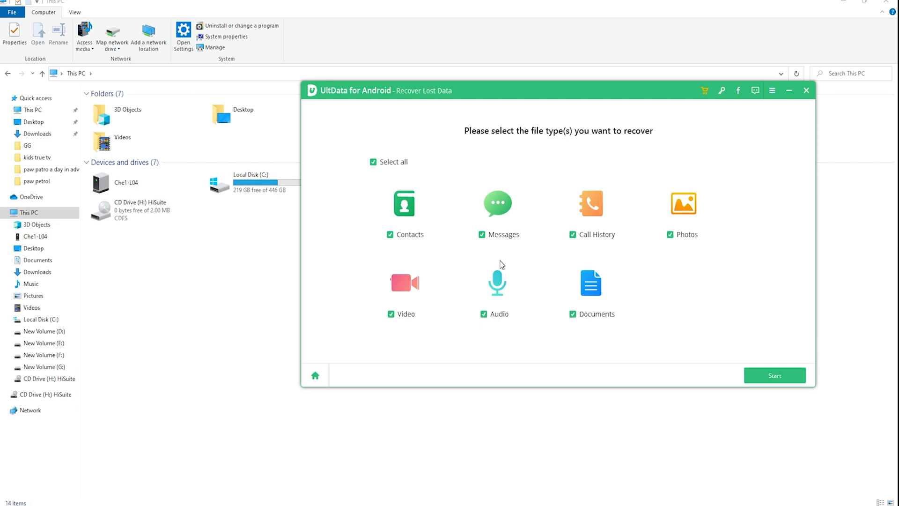
pyautogui.moveTo(503, 265)
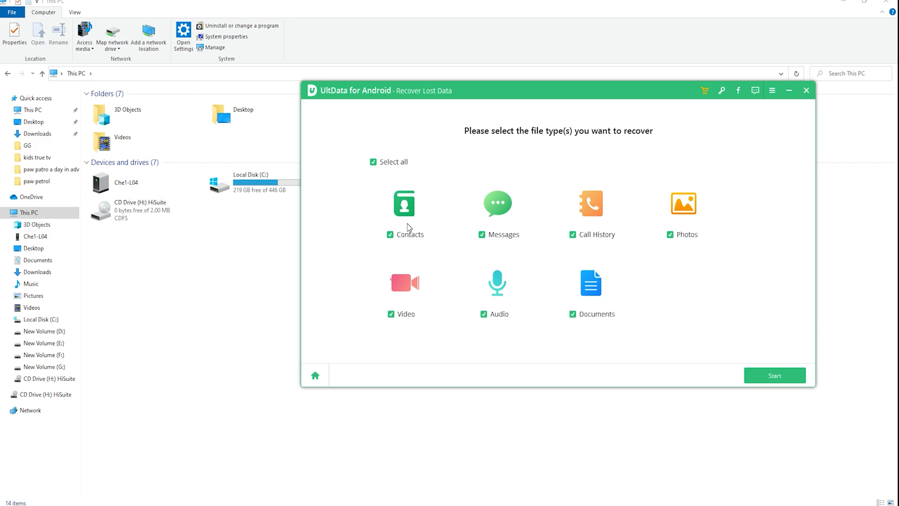
# Start the phone scan with 'Select all' data types checked
pyautogui.click(774, 376)
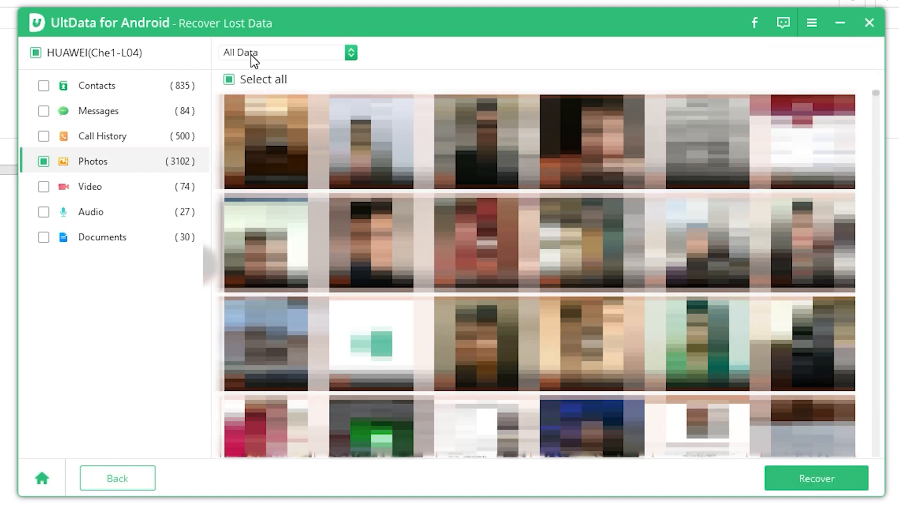
pyautogui.click(287, 53)
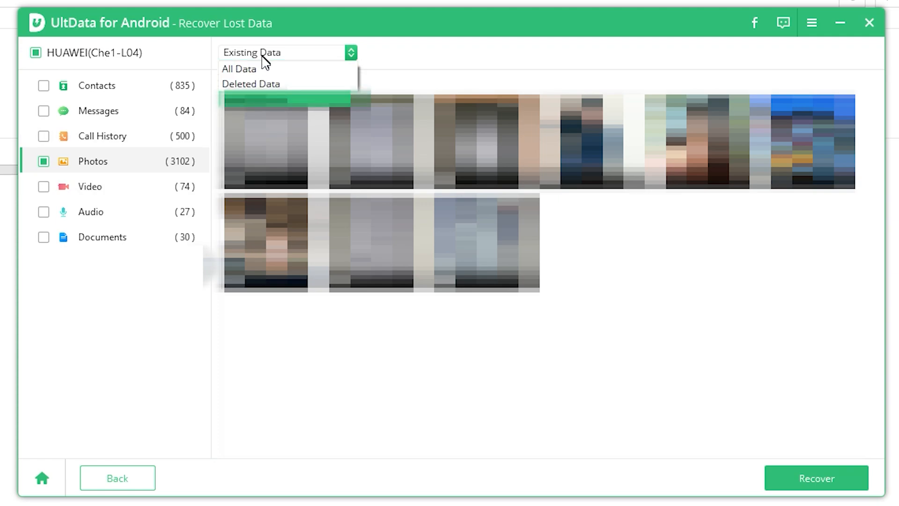
pyautogui.click(239, 68)
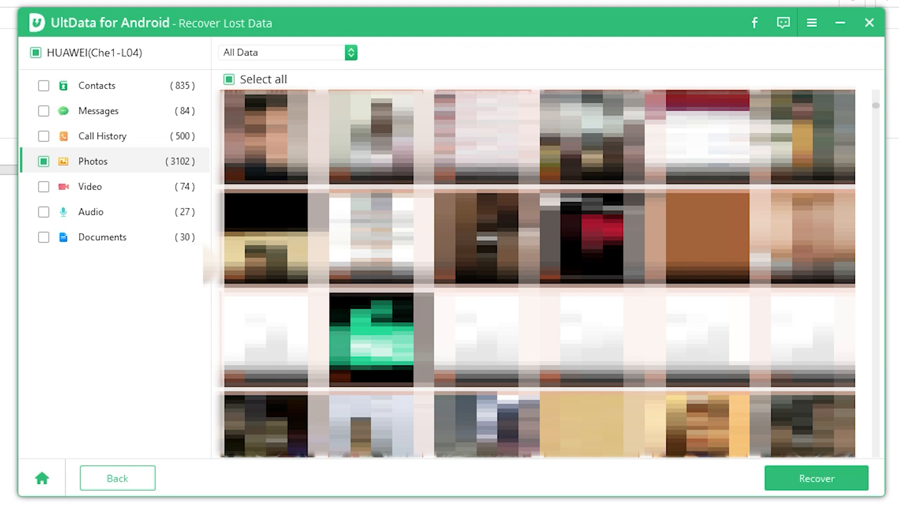
pyautogui.scroll(-3)
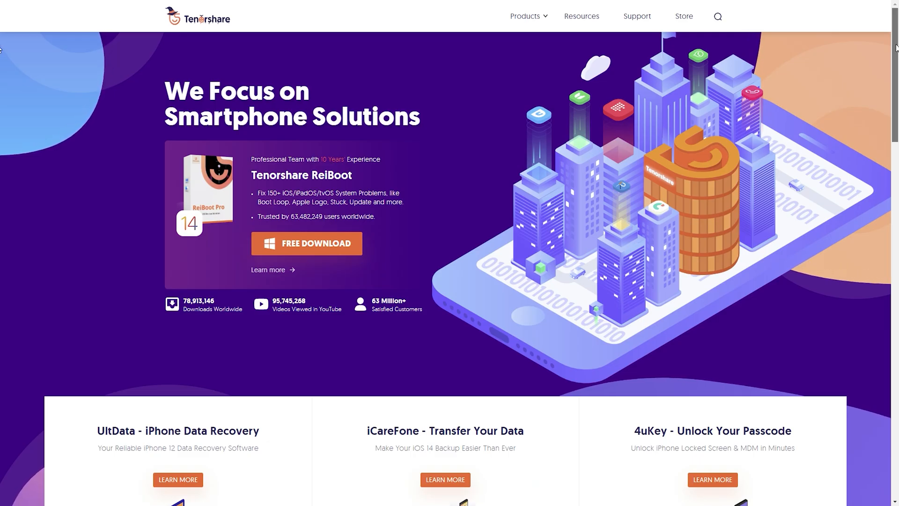
# Scroll the homepage past product cards and awards to the why-choose-Tenorshare section
pyautogui.scroll(-3)
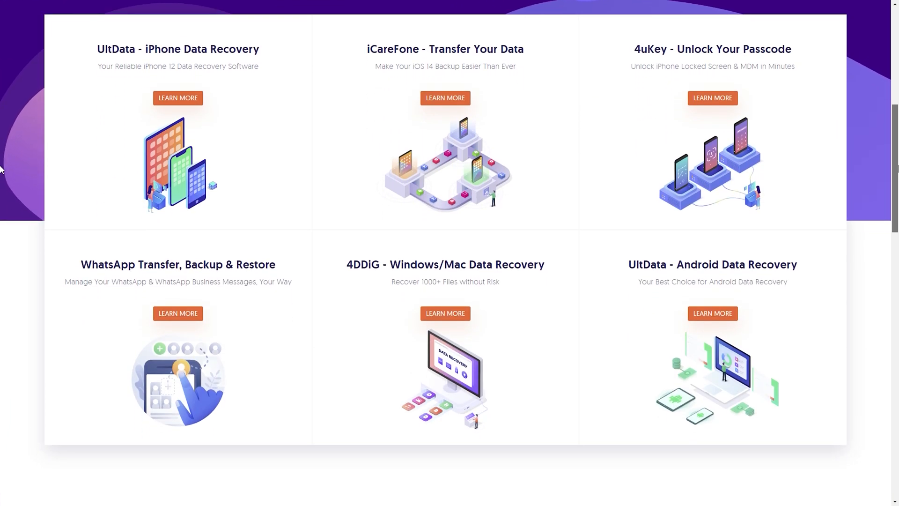
pyautogui.scroll(-3)
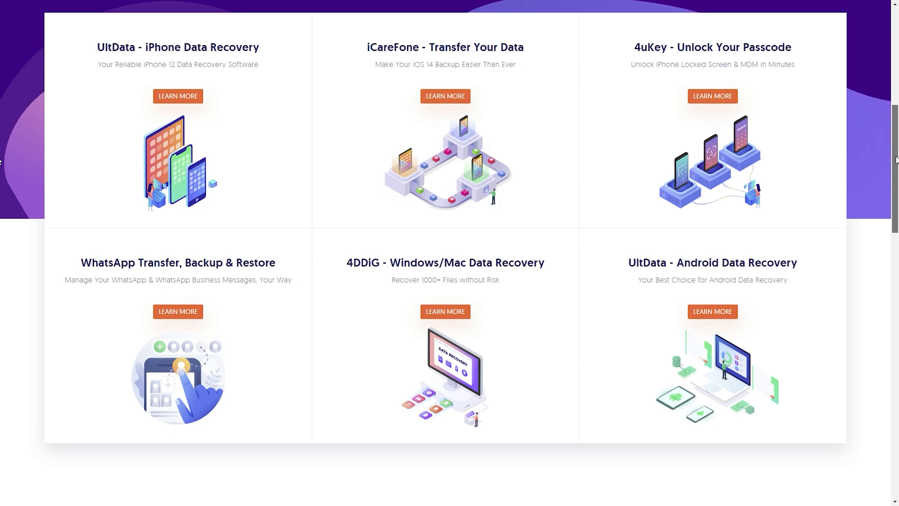
pyautogui.scroll(3)
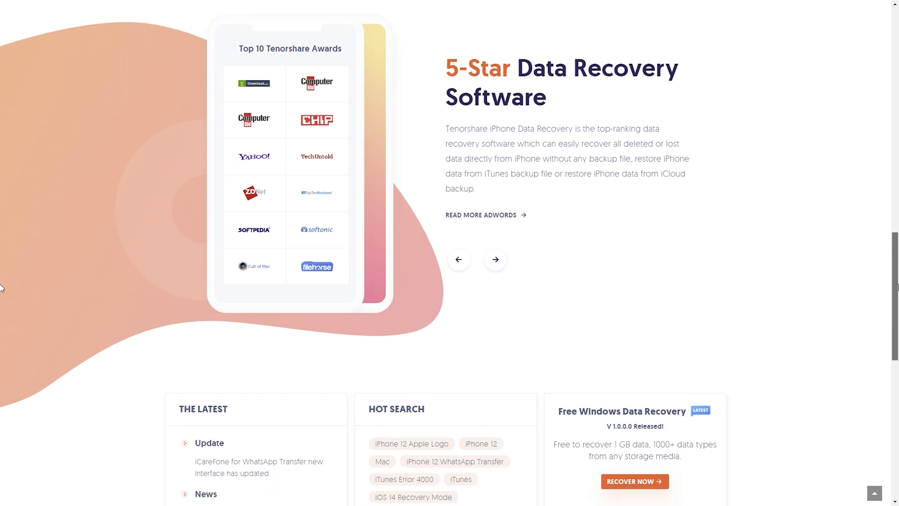
pyautogui.scroll(-3)
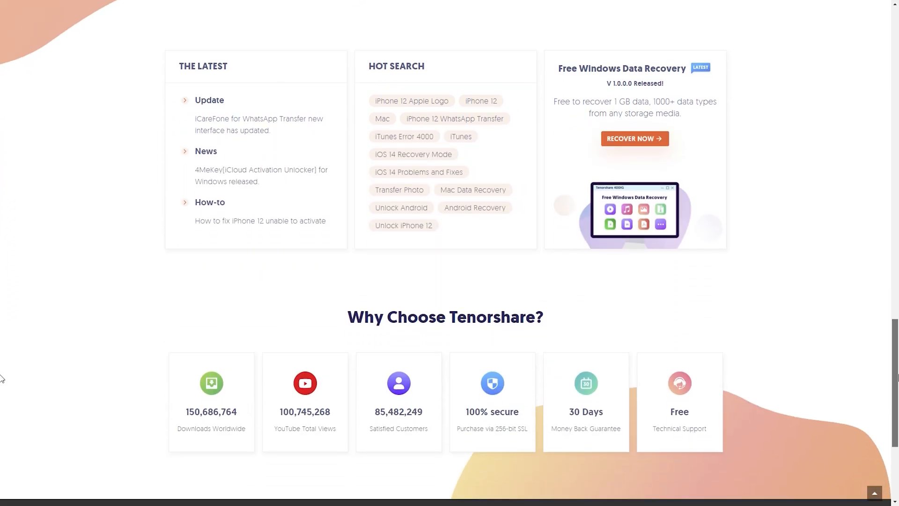